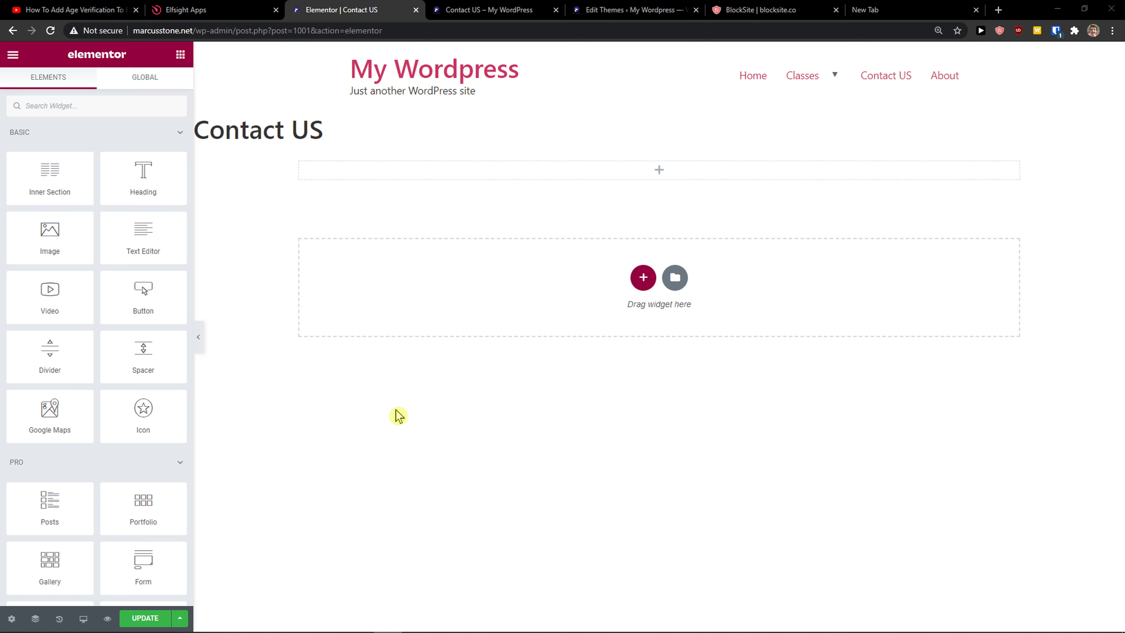
Switch to the YouTube tutorial tab showing the description with the Elfsight link.
{"action": "left_click", "coordinate": [72, 9]}
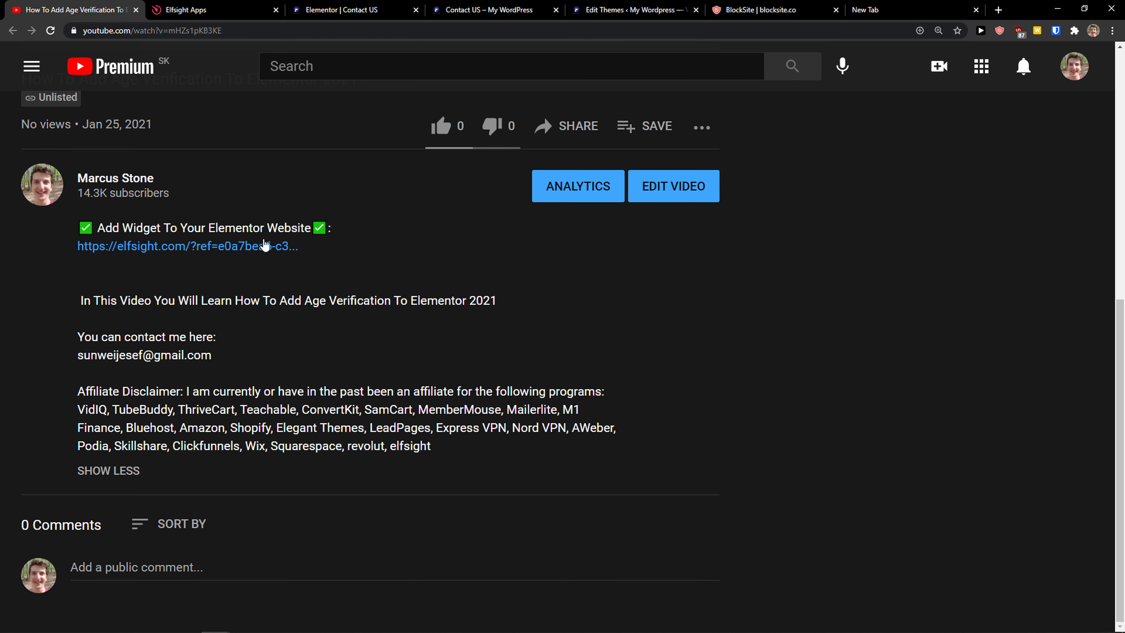
{"action": "mouse_move", "coordinate": [193, 253]}
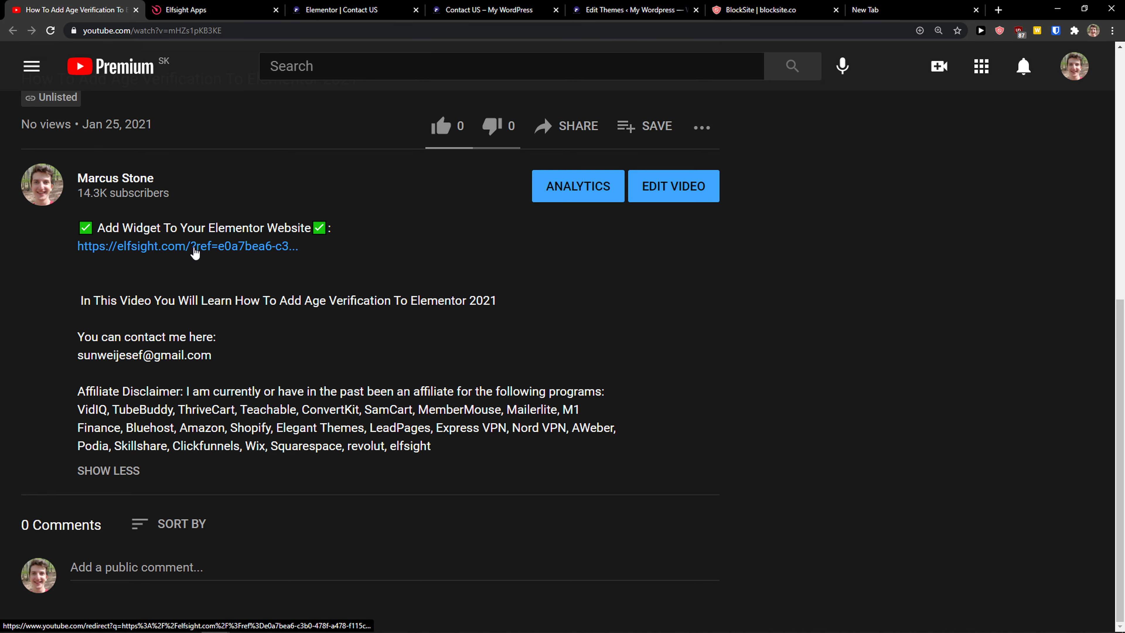
Follow the description's Elfsight link, reach Sign Up Free, then go back.
{"action": "left_click", "coordinate": [186, 245]}
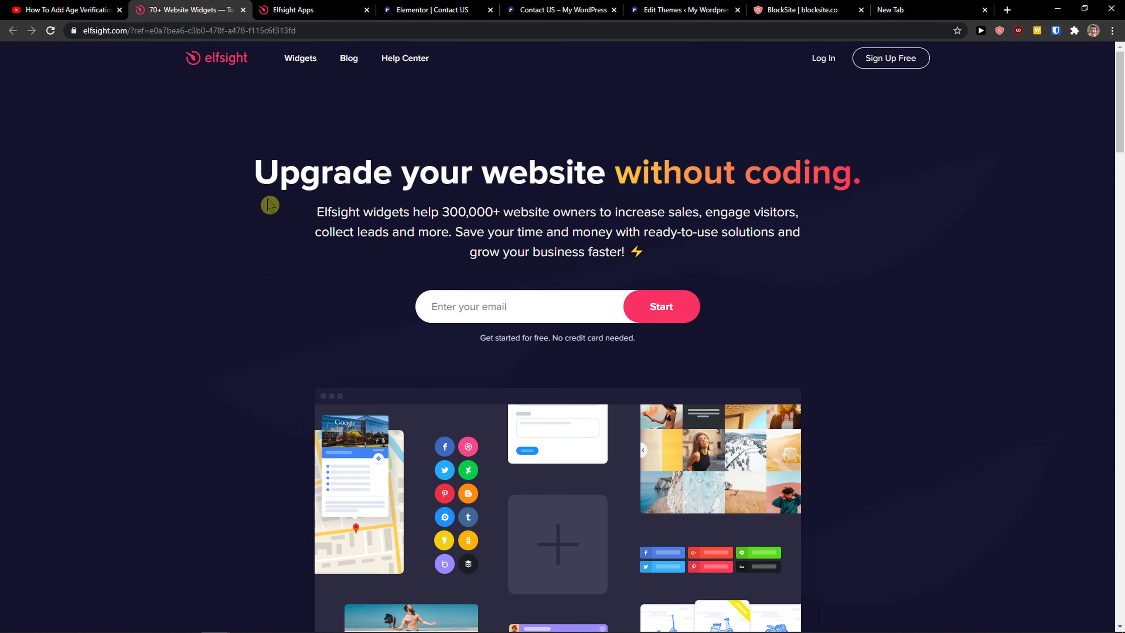
{"action": "mouse_move", "coordinate": [237, 209]}
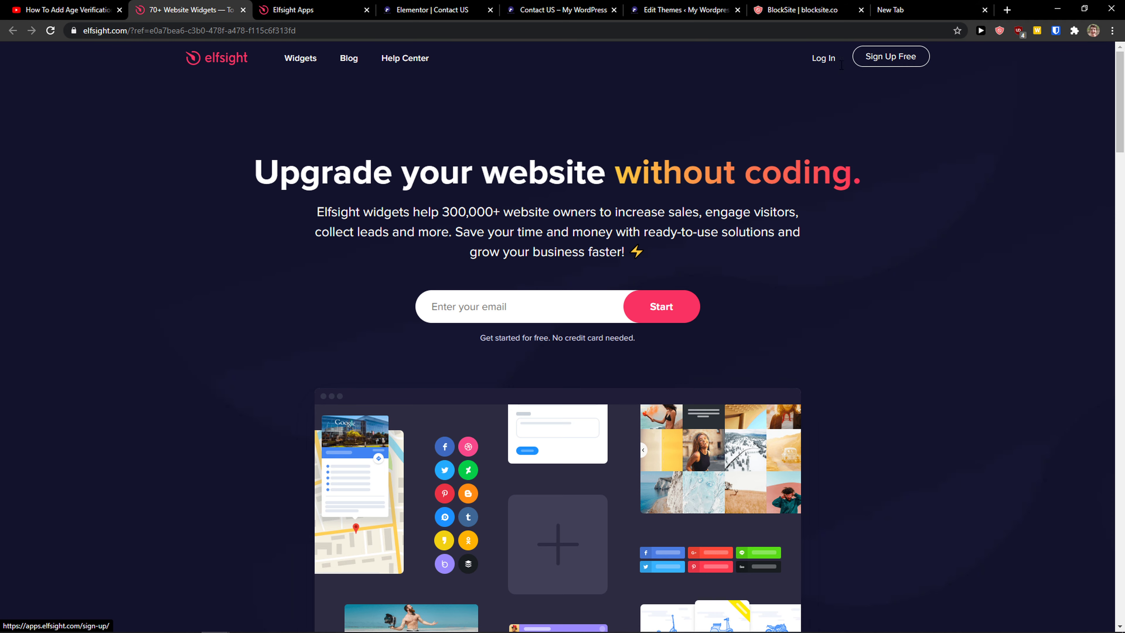
{"action": "left_click", "coordinate": [889, 57]}
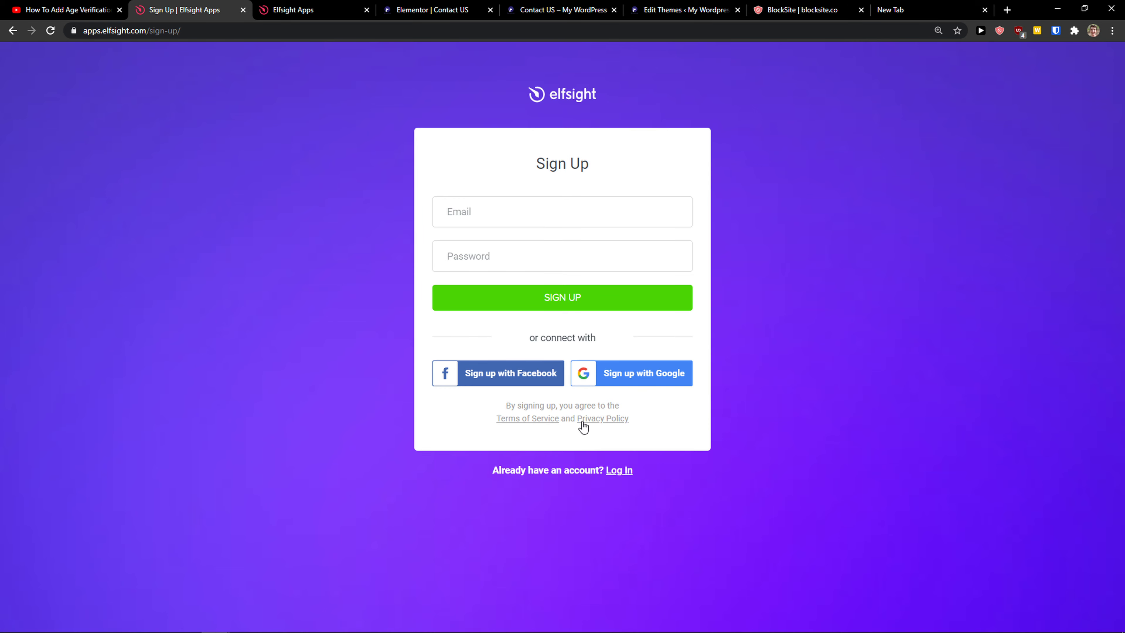
{"action": "left_click", "coordinate": [13, 30]}
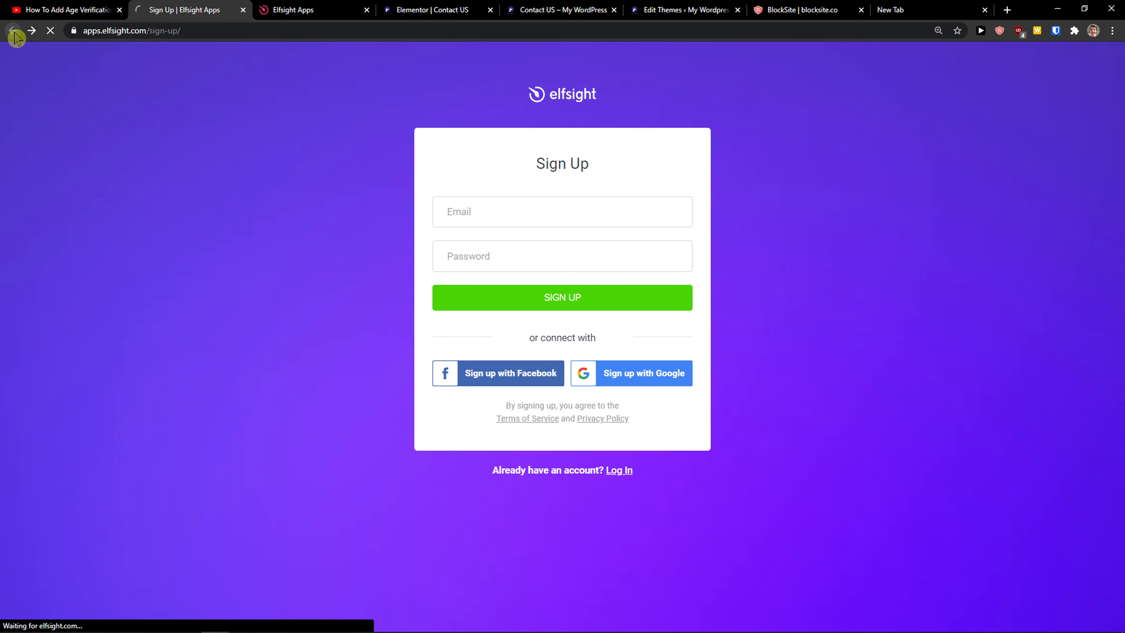
Search the dashboard for 'restaurant' and create a new Restaurant Menu widget.
{"action": "left_click", "coordinate": [13, 30]}
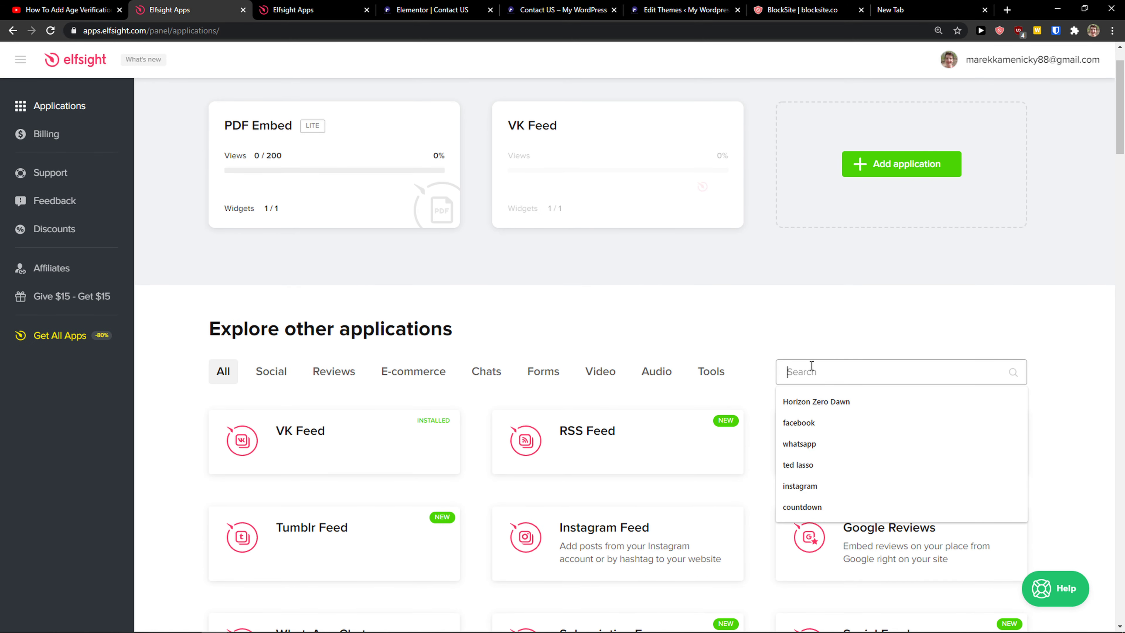
{"action": "type", "text": "restaurant"}
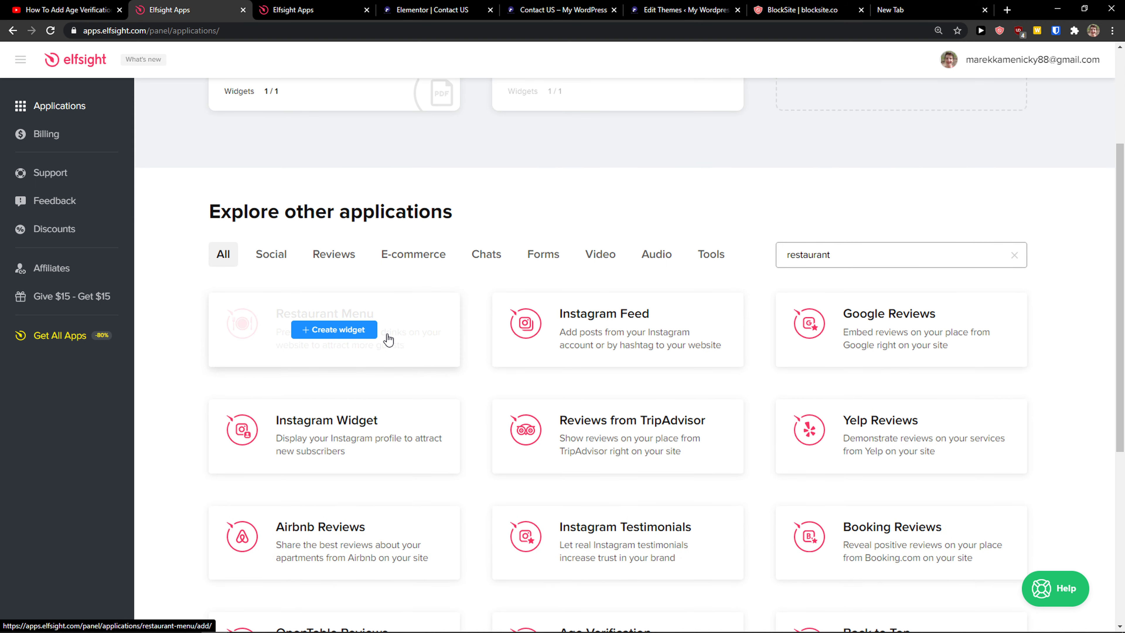
{"action": "left_click", "coordinate": [332, 329]}
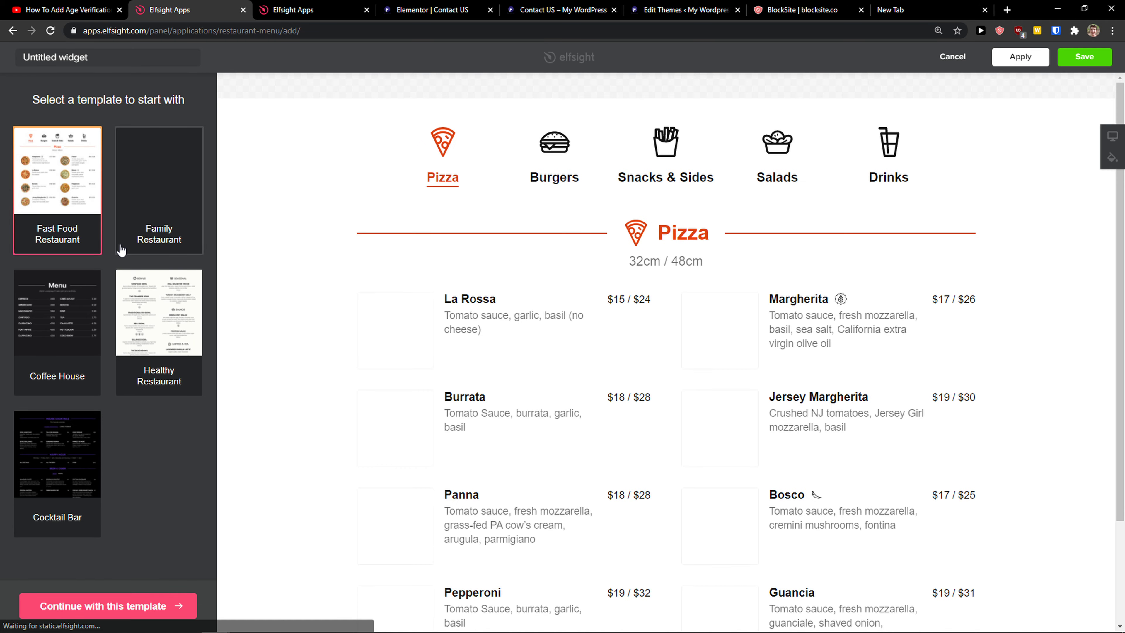
Preview Family, Healthy and Fast Food templates and continue with Fast Food Restaurant.
{"action": "left_click", "coordinate": [159, 169]}
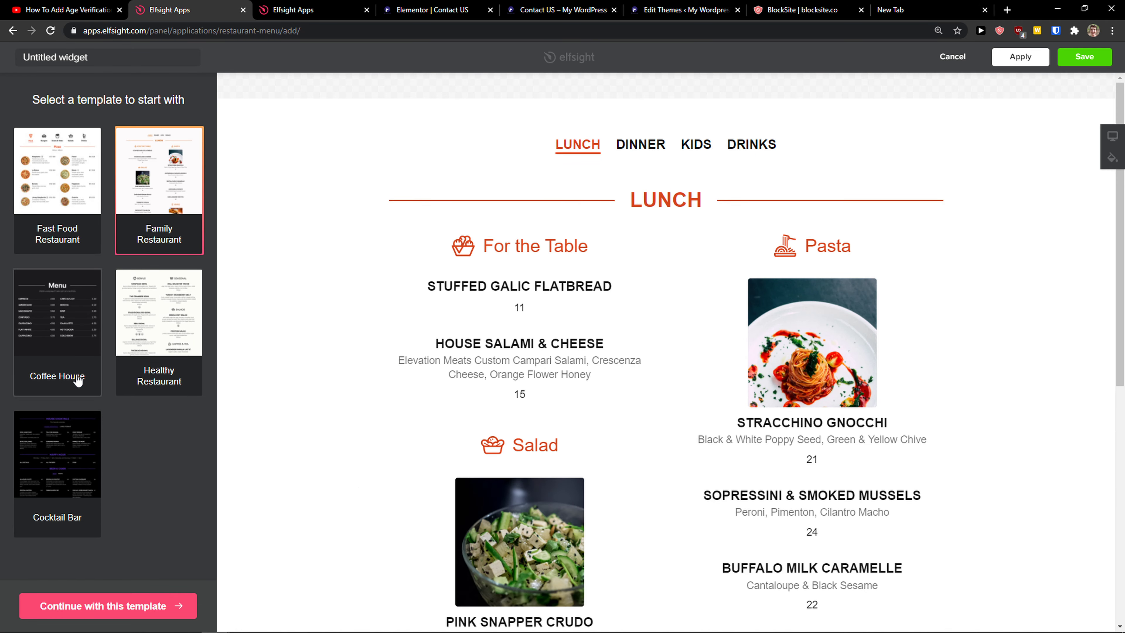
{"action": "left_click", "coordinate": [159, 313]}
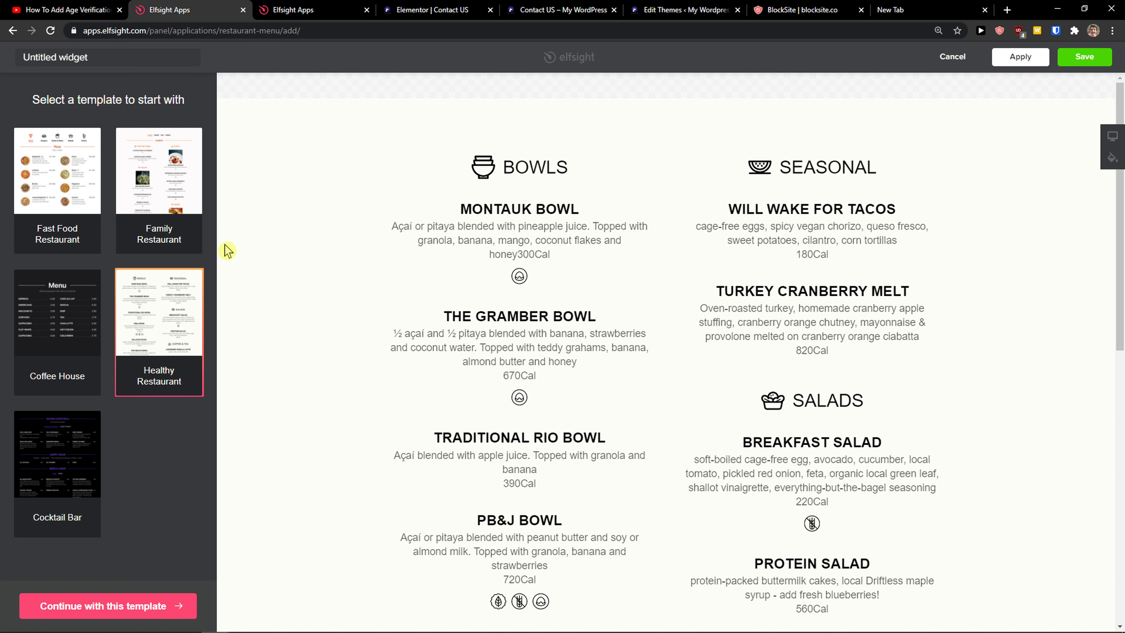
{"action": "left_click", "coordinate": [57, 170]}
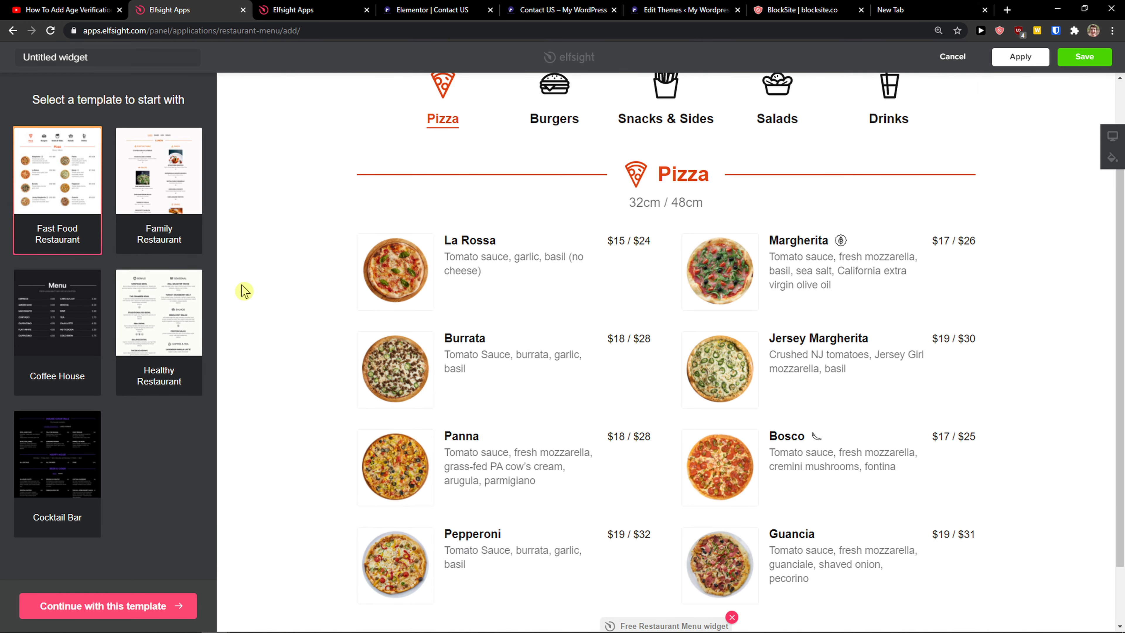
{"action": "left_click", "coordinate": [107, 605]}
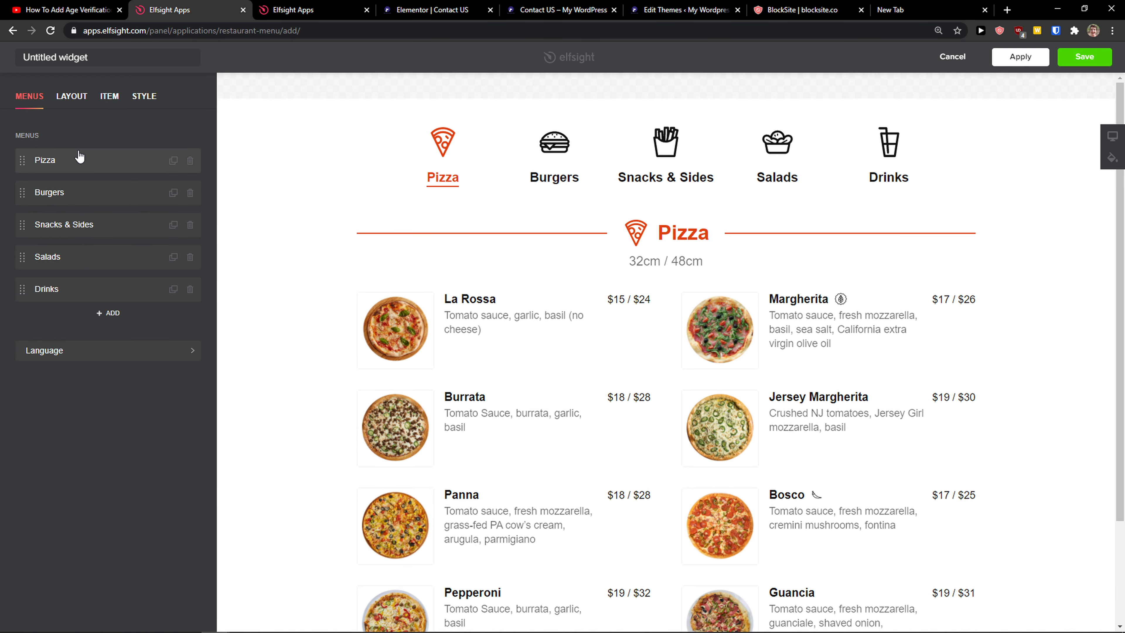
{"action": "left_click", "coordinate": [45, 159]}
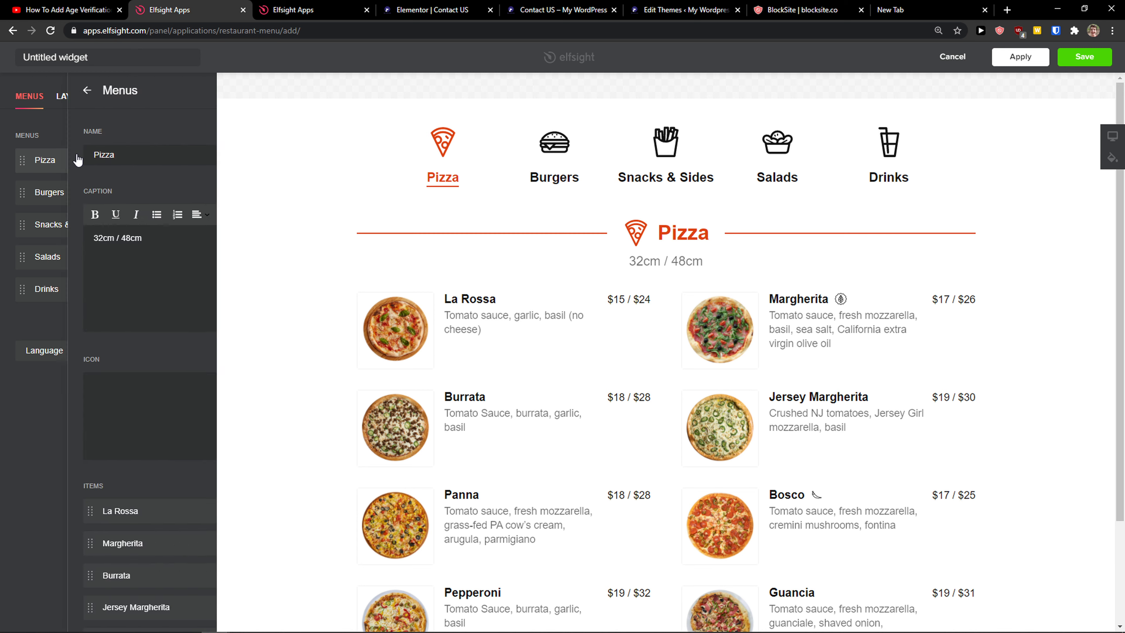
{"action": "left_click", "coordinate": [41, 160]}
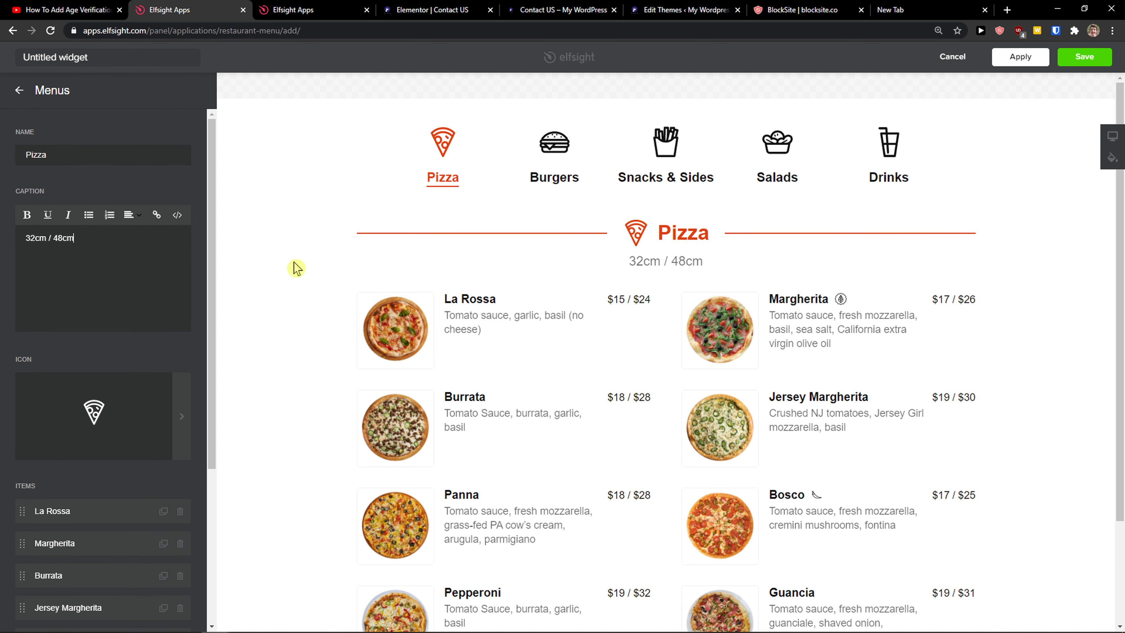
{"action": "scroll", "scroll_direction": "down", "scroll_amount": 3}
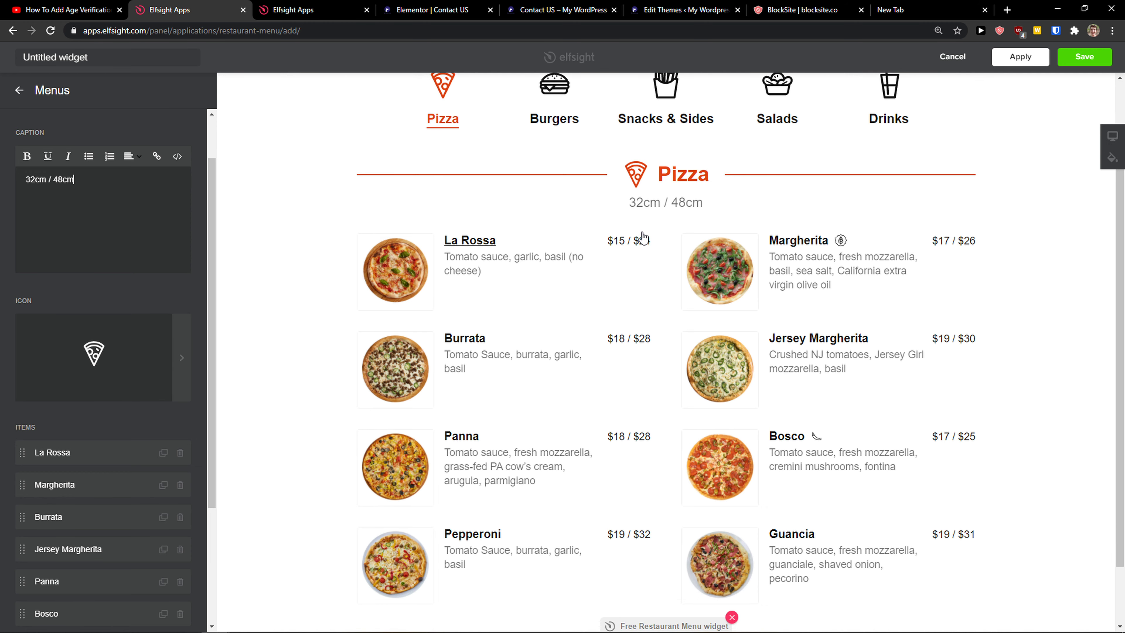
{"action": "left_click", "coordinate": [54, 452]}
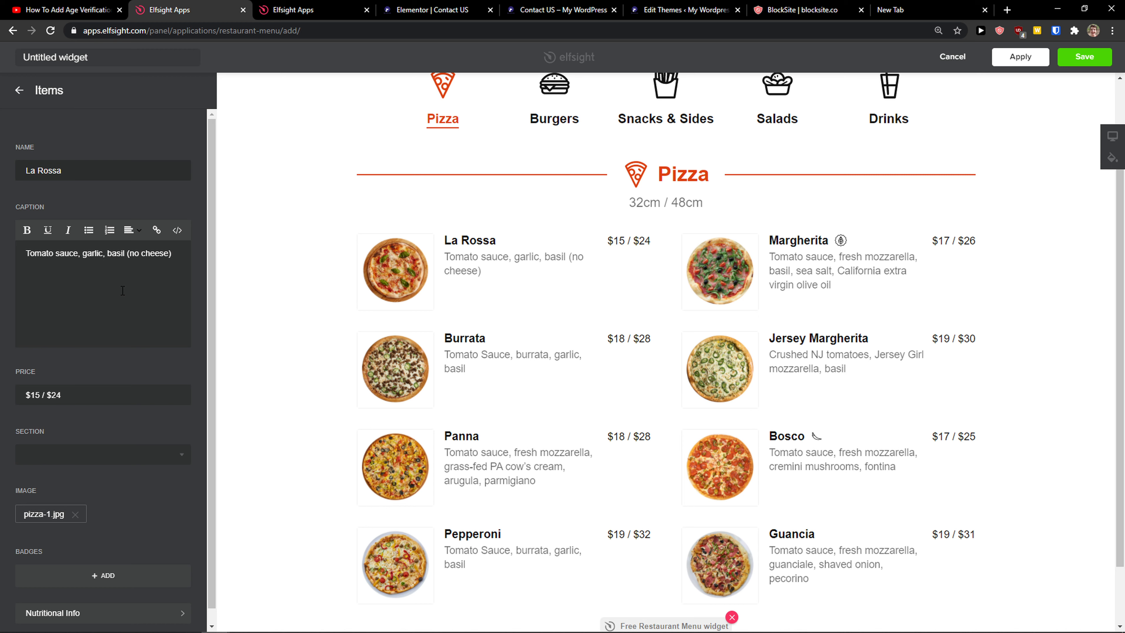
{"action": "scroll", "scroll_direction": "down", "scroll_amount": 3}
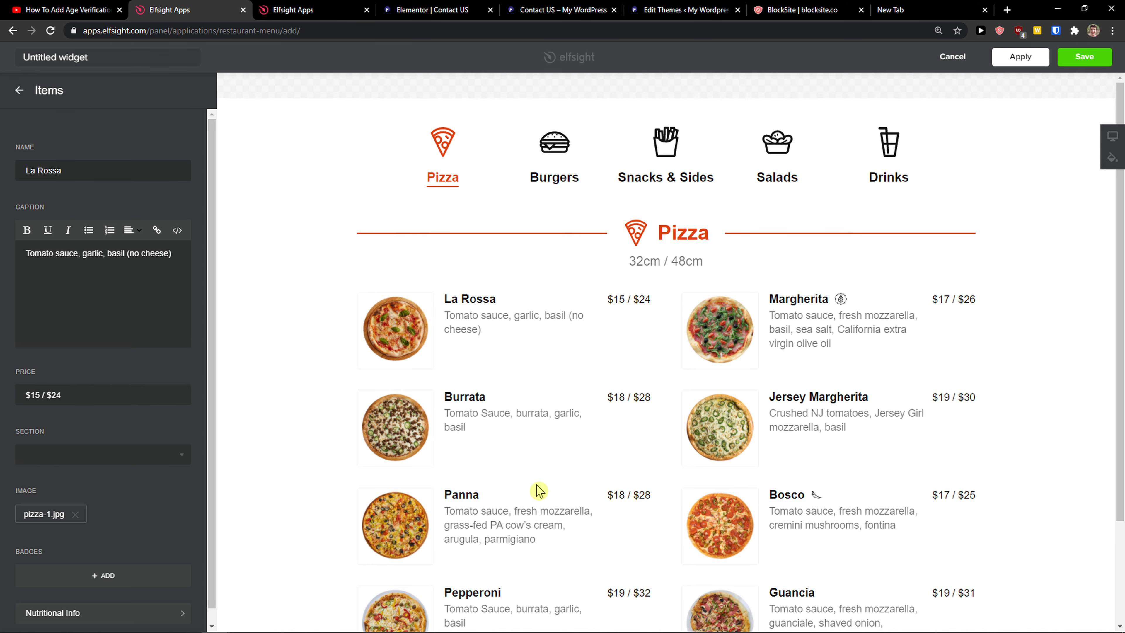
{"action": "left_click", "coordinate": [19, 90]}
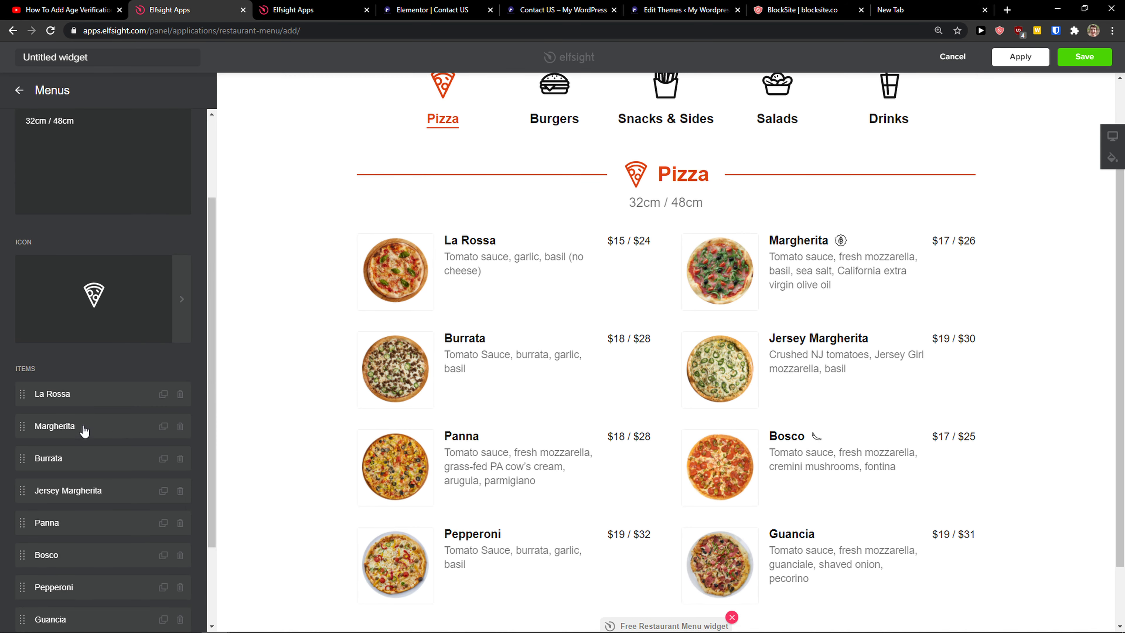
{"action": "left_click", "coordinate": [55, 425]}
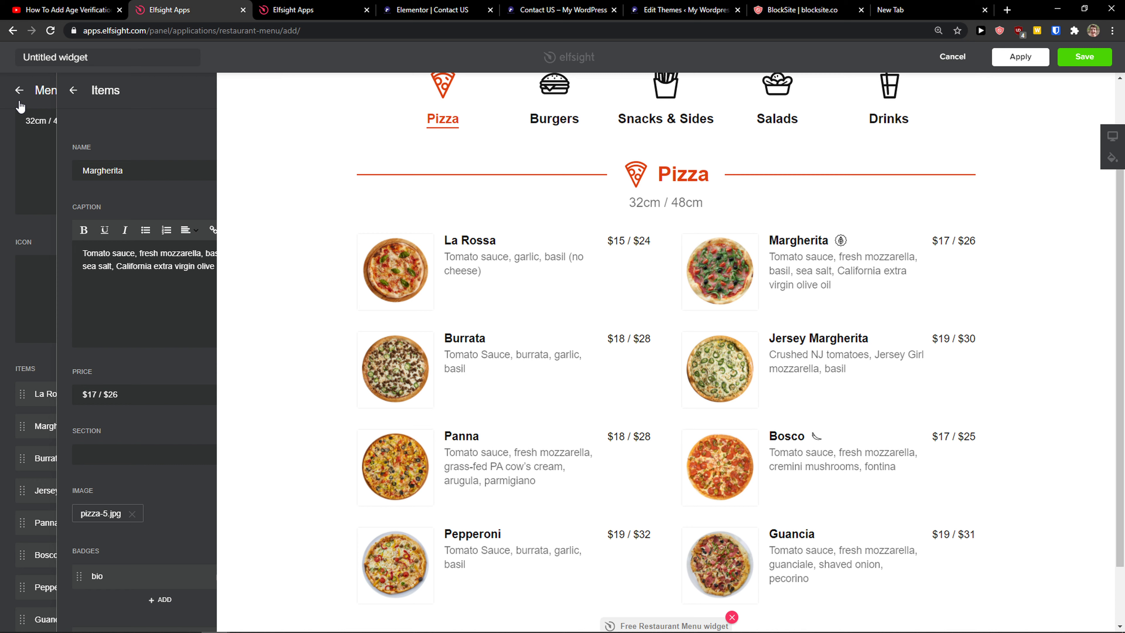
{"action": "left_click", "coordinate": [19, 89]}
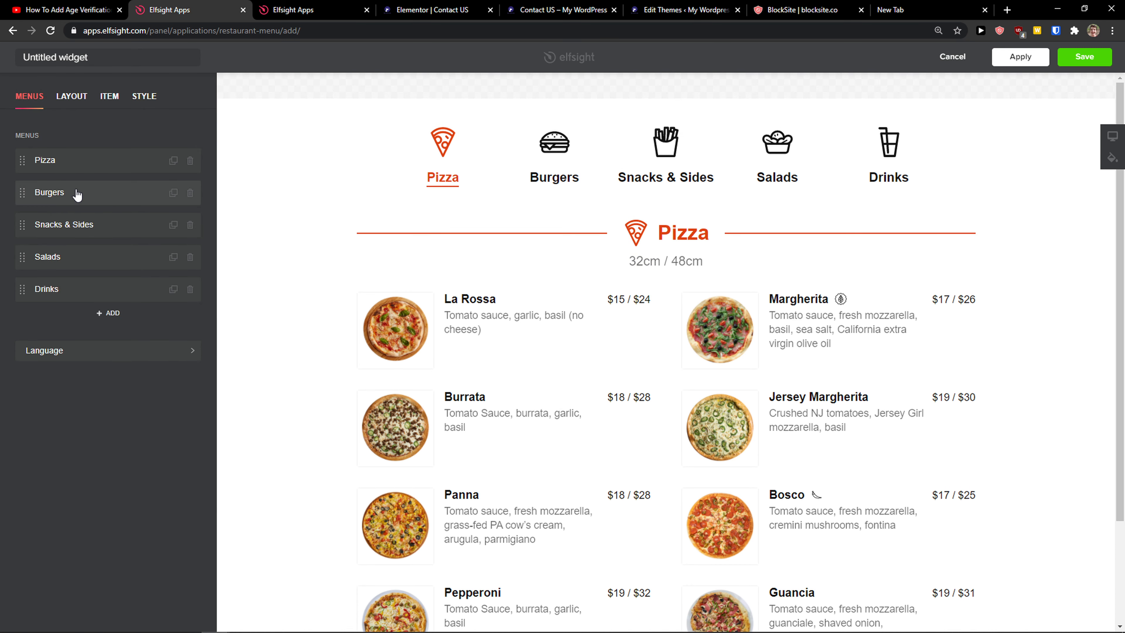
Set a burger icon on the Burgers menu tab and return to the Menus list.
{"action": "left_click", "coordinate": [49, 192]}
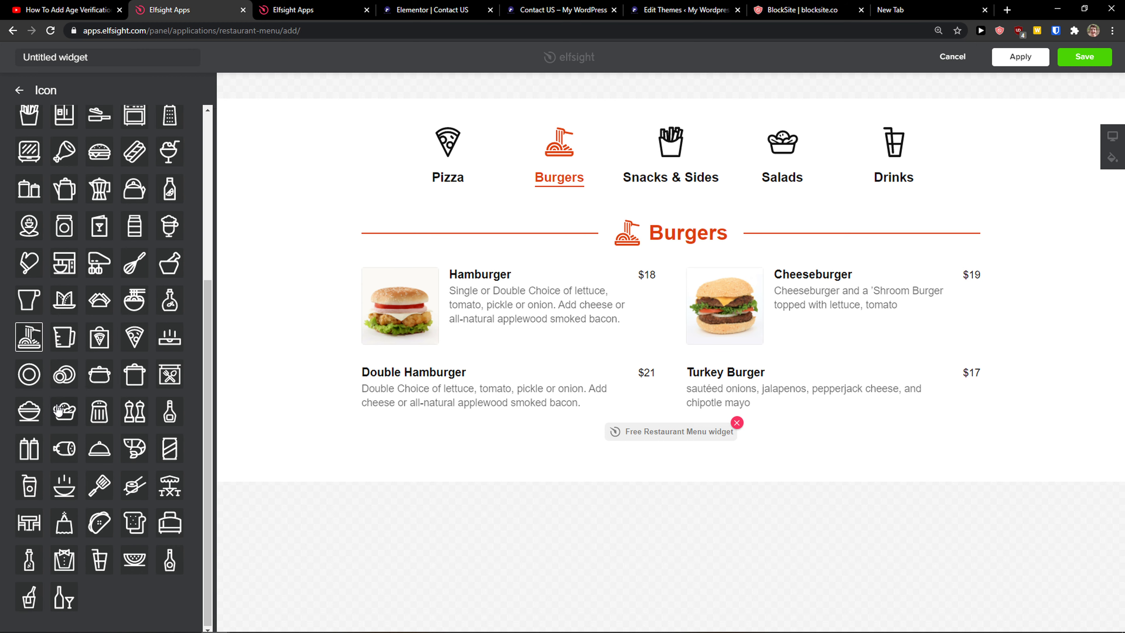
{"action": "left_click", "coordinate": [100, 522]}
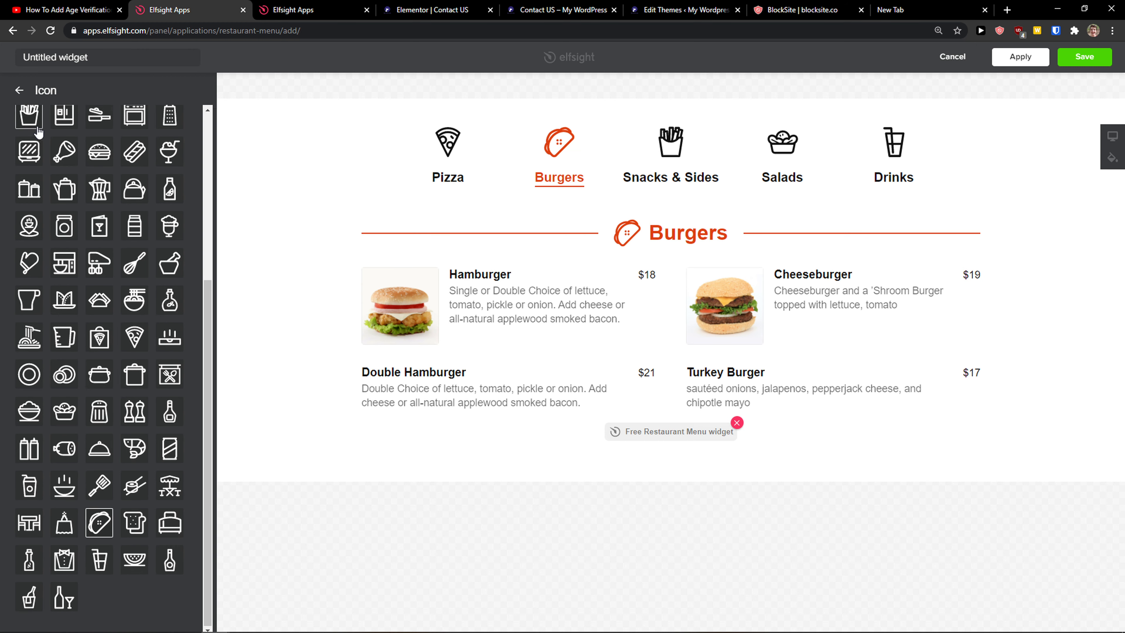
{"action": "left_click", "coordinate": [18, 90]}
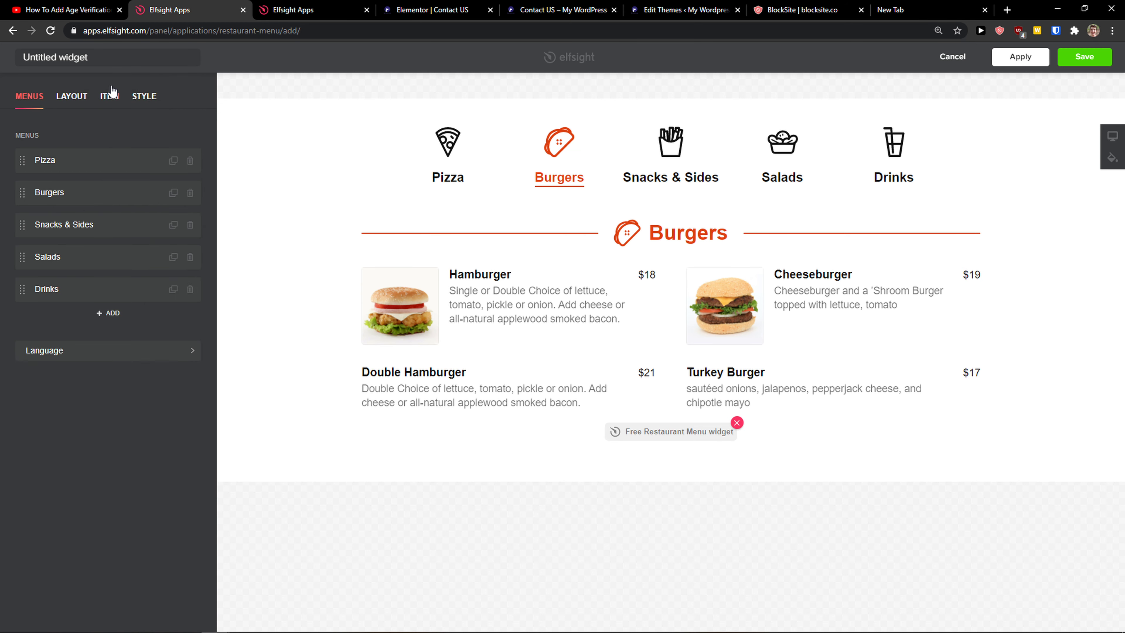
Apply the compact small-photo item layout and tweak the Accent Color in Style.
{"action": "left_click", "coordinate": [109, 95]}
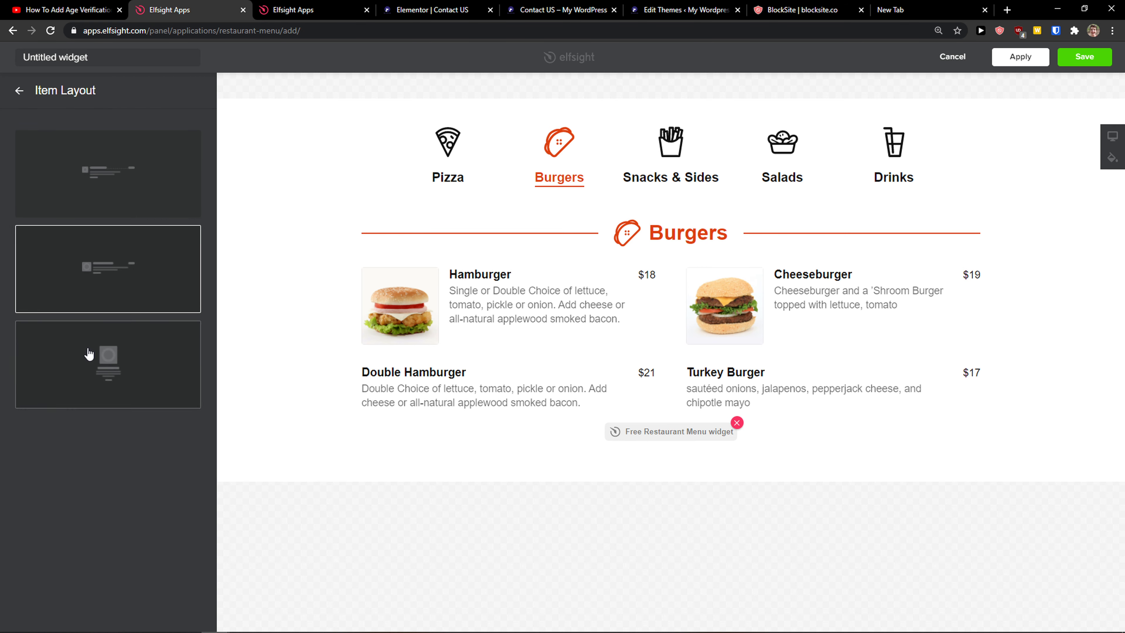
{"action": "left_click", "coordinate": [108, 173]}
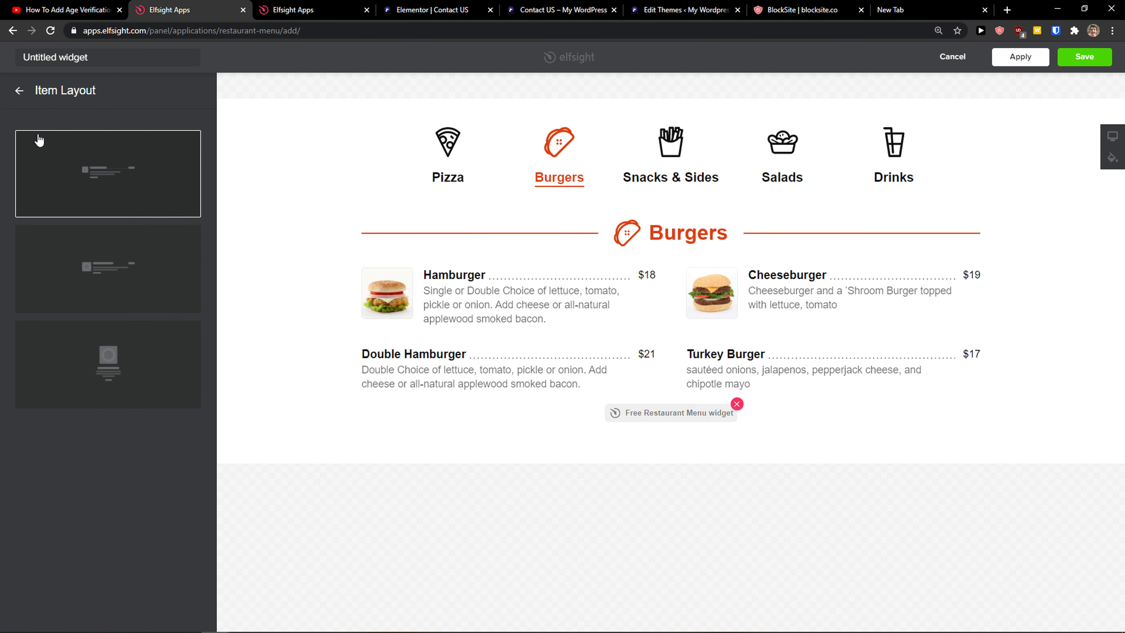
{"action": "left_click", "coordinate": [143, 95]}
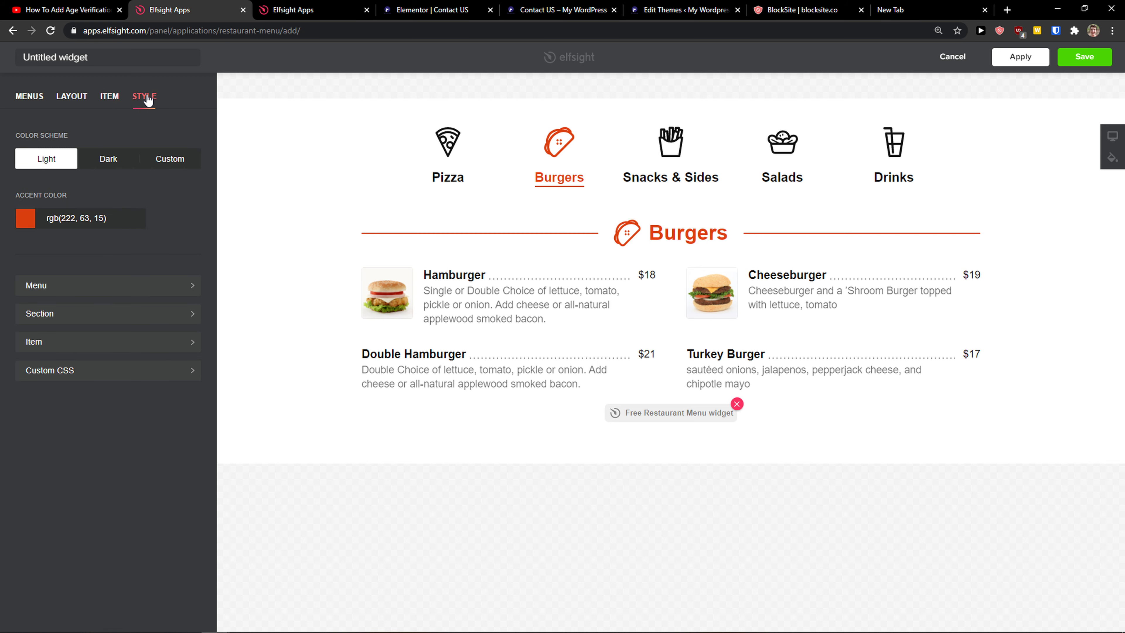
{"action": "left_click", "coordinate": [25, 218]}
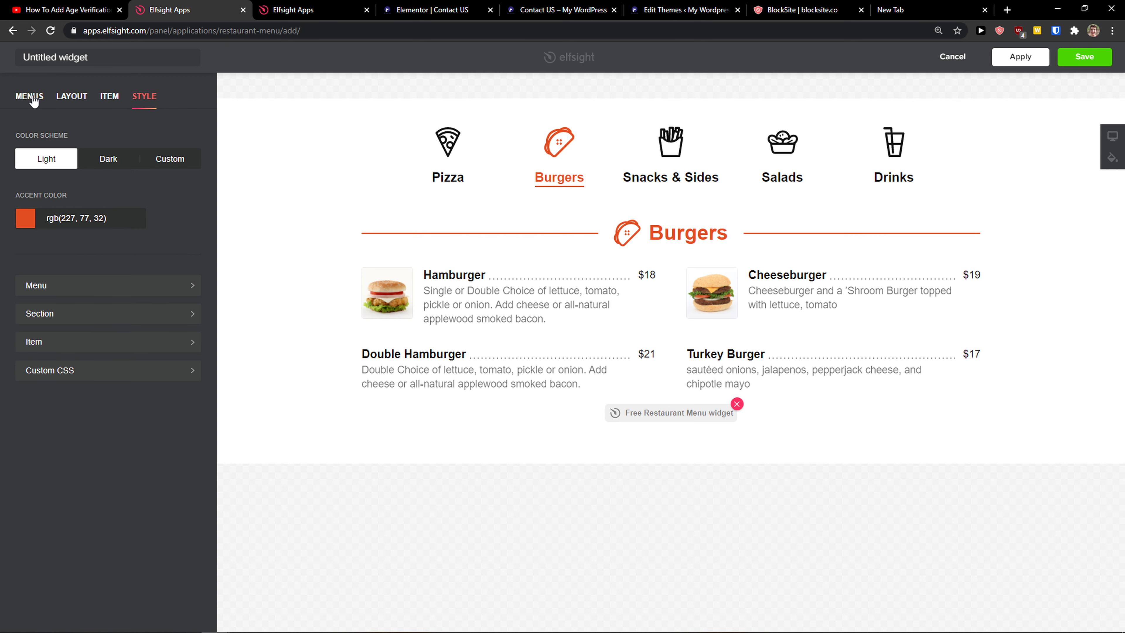
{"action": "left_click", "coordinate": [30, 96]}
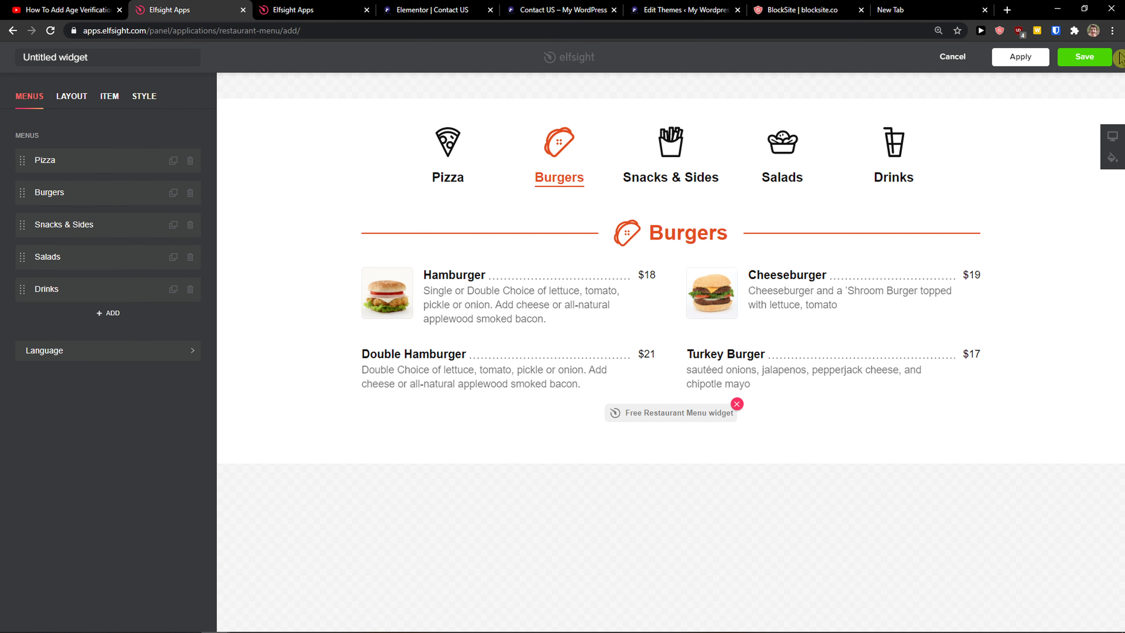
Save the widget, bringing up the Enterprise/Pro/Basic/Lite pricing plans.
{"action": "left_click", "coordinate": [313, 9]}
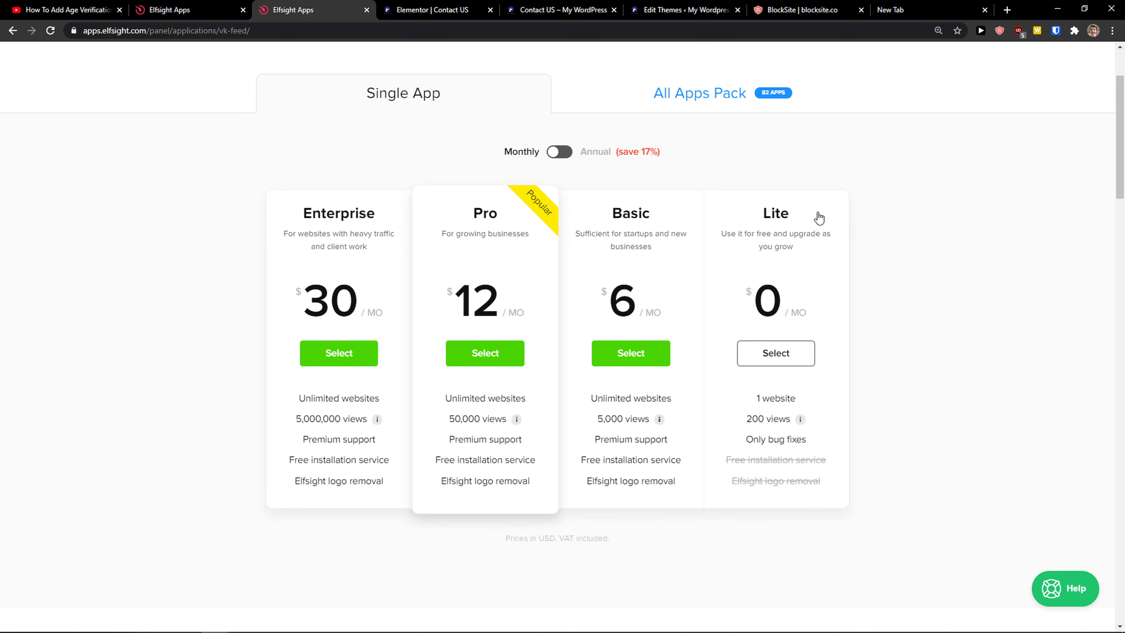
{"action": "mouse_move", "coordinate": [863, 239]}
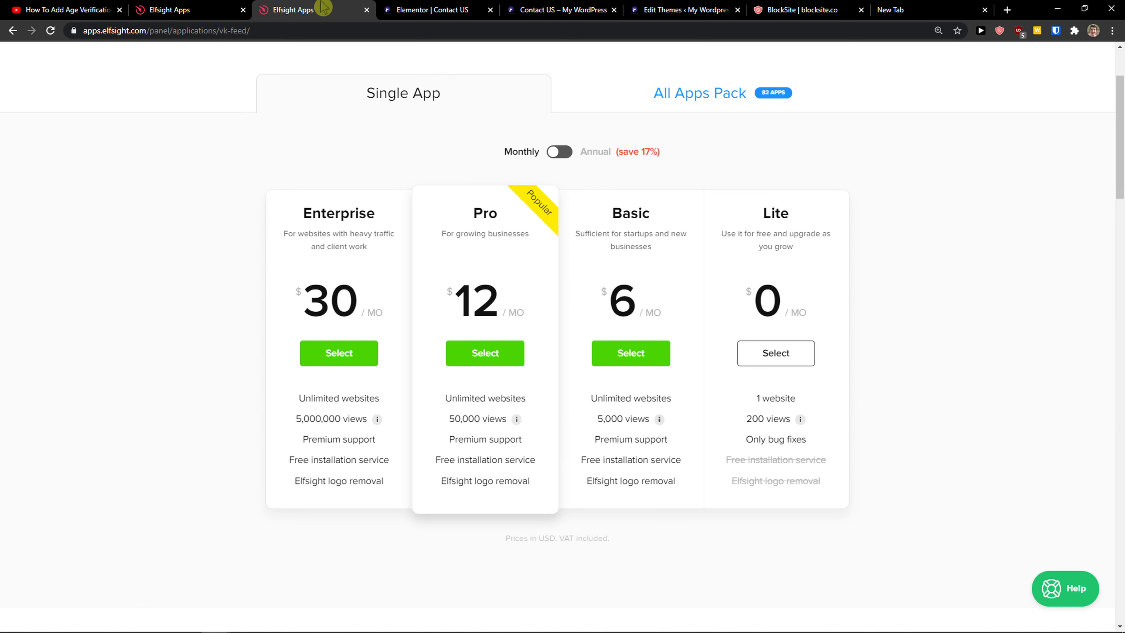
Add an HTML widget to the Contact US section holding the Elfsight embed code.
{"action": "left_click", "coordinate": [436, 10]}
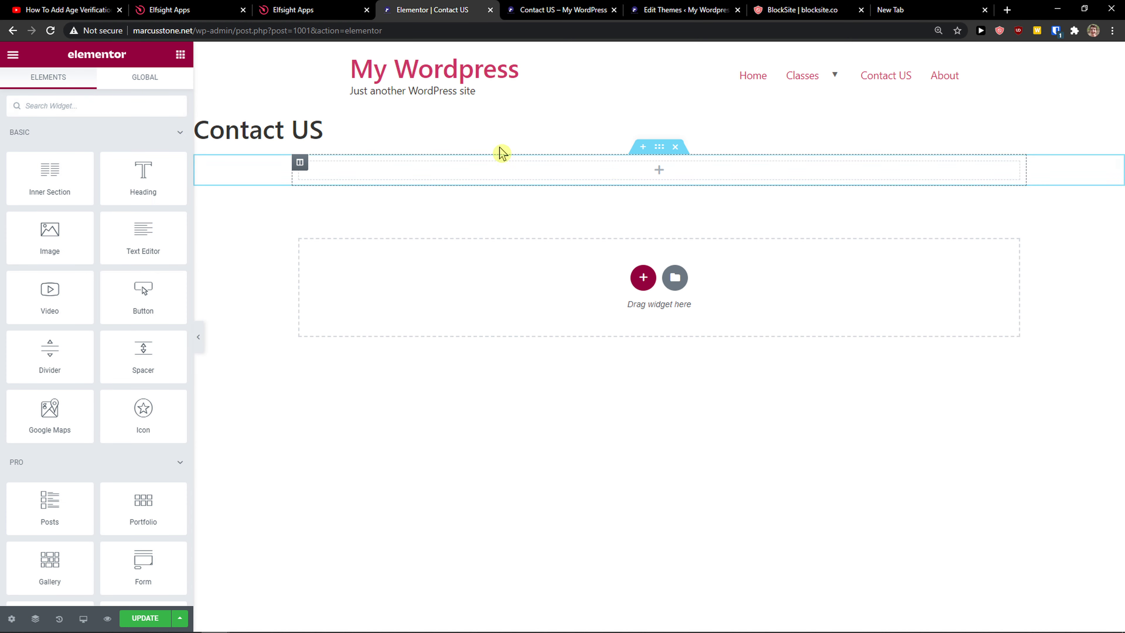
{"action": "type", "text": "html"}
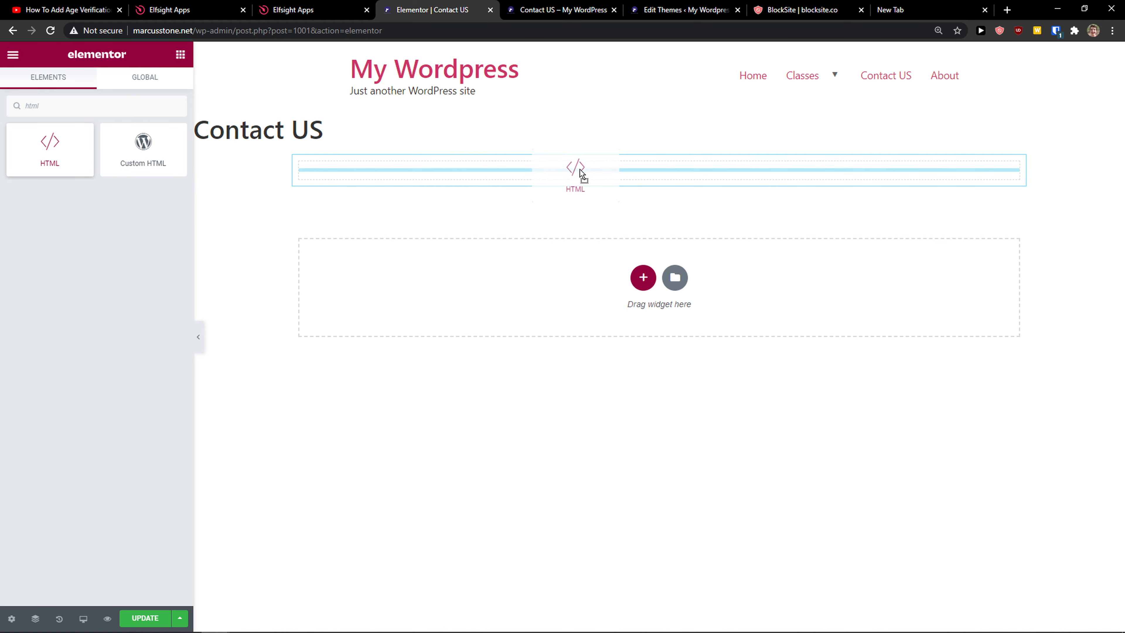
{"action": "left_click", "coordinate": [575, 173]}
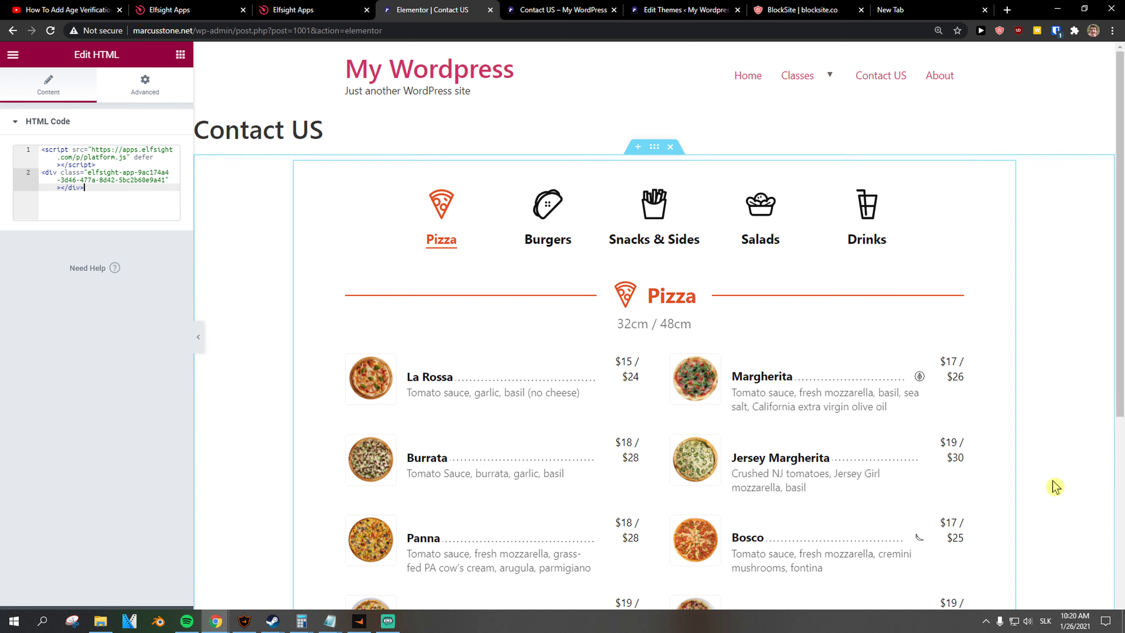
{"action": "scroll", "scroll_direction": "down", "scroll_amount": 3}
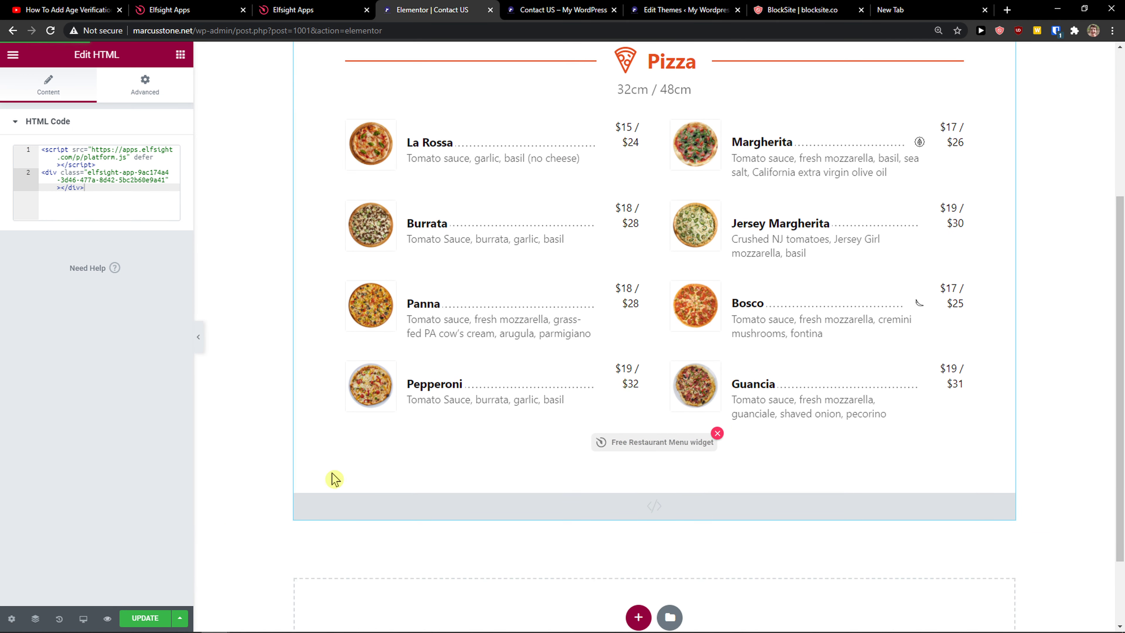
Preview Contact US and view the Margherita pizza's details popup.
{"action": "left_click", "coordinate": [560, 10]}
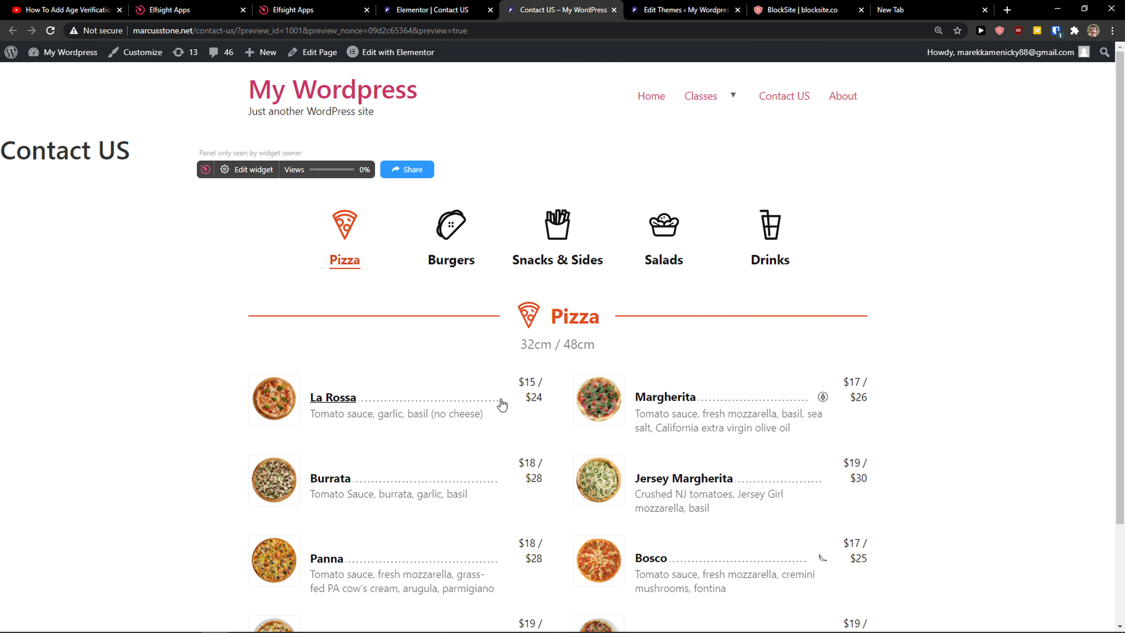
{"action": "left_click", "coordinate": [451, 230]}
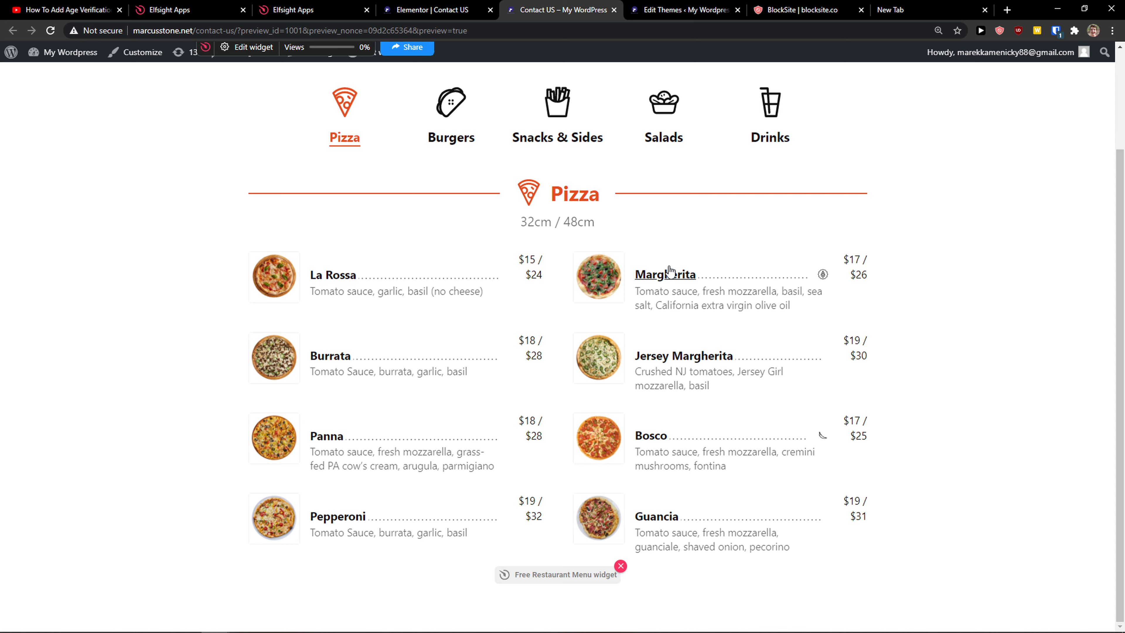
{"action": "left_click", "coordinate": [665, 275]}
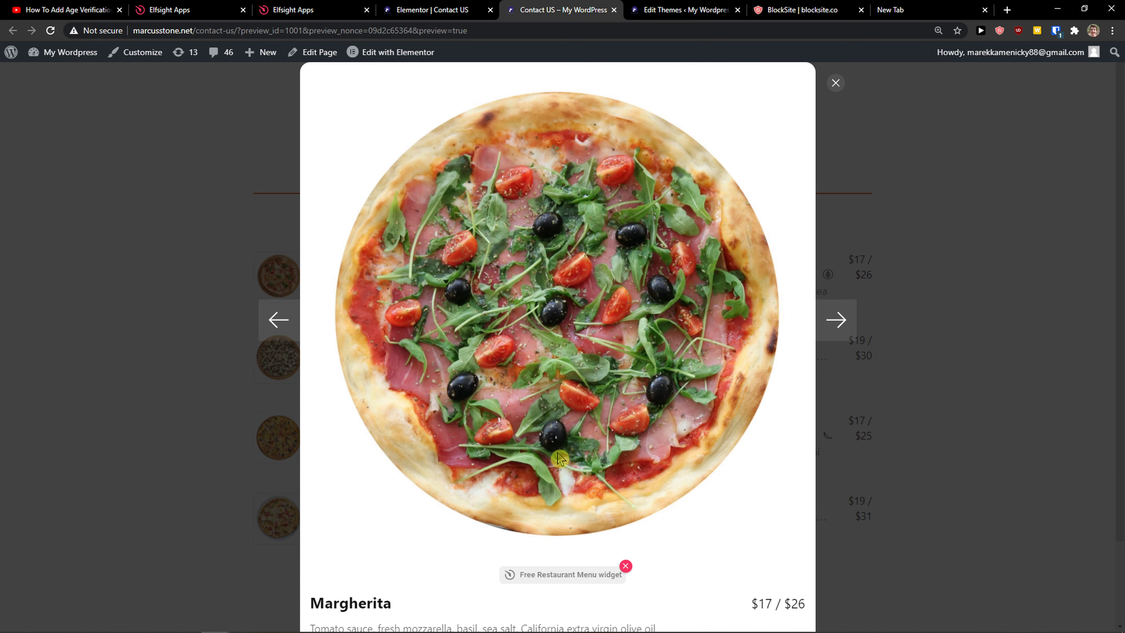
{"action": "left_click", "coordinate": [835, 83]}
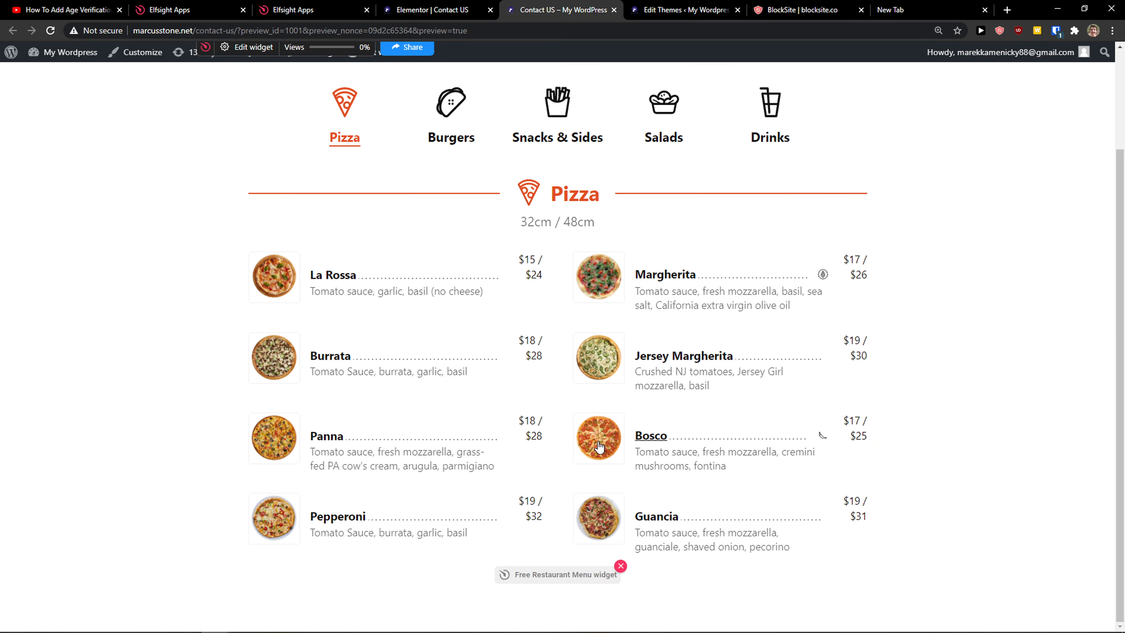
Switch through the Salads, Snacks & Sides, Burgers and Pizza tabs.
{"action": "left_click", "coordinate": [662, 111]}
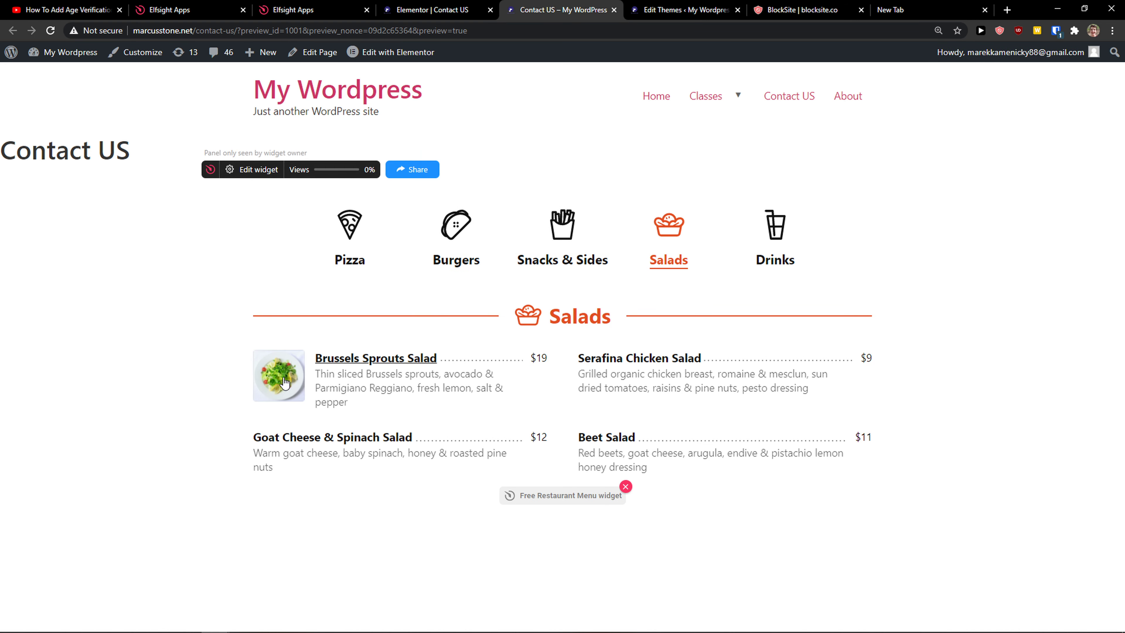
{"action": "left_click", "coordinate": [563, 233]}
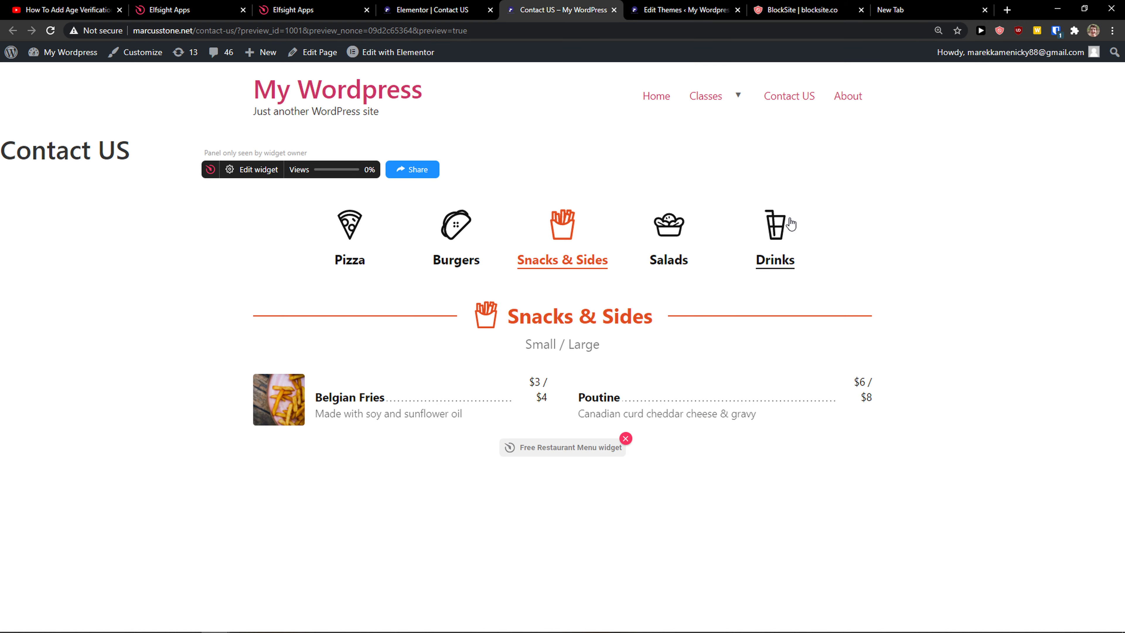
{"action": "left_click", "coordinate": [456, 240]}
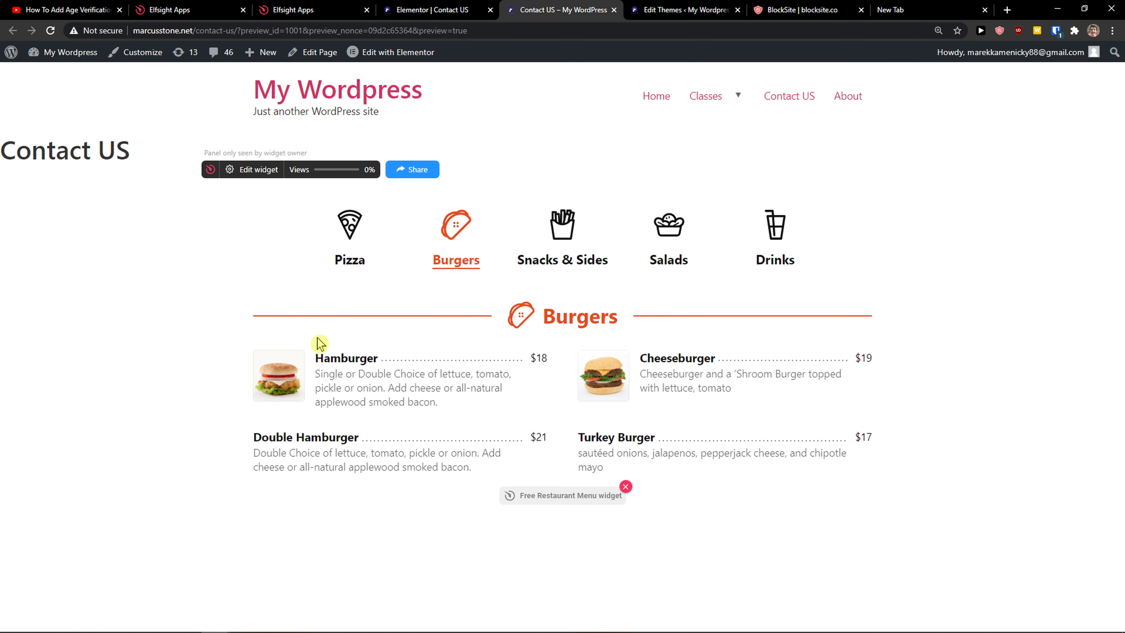
{"action": "left_click", "coordinate": [278, 377]}
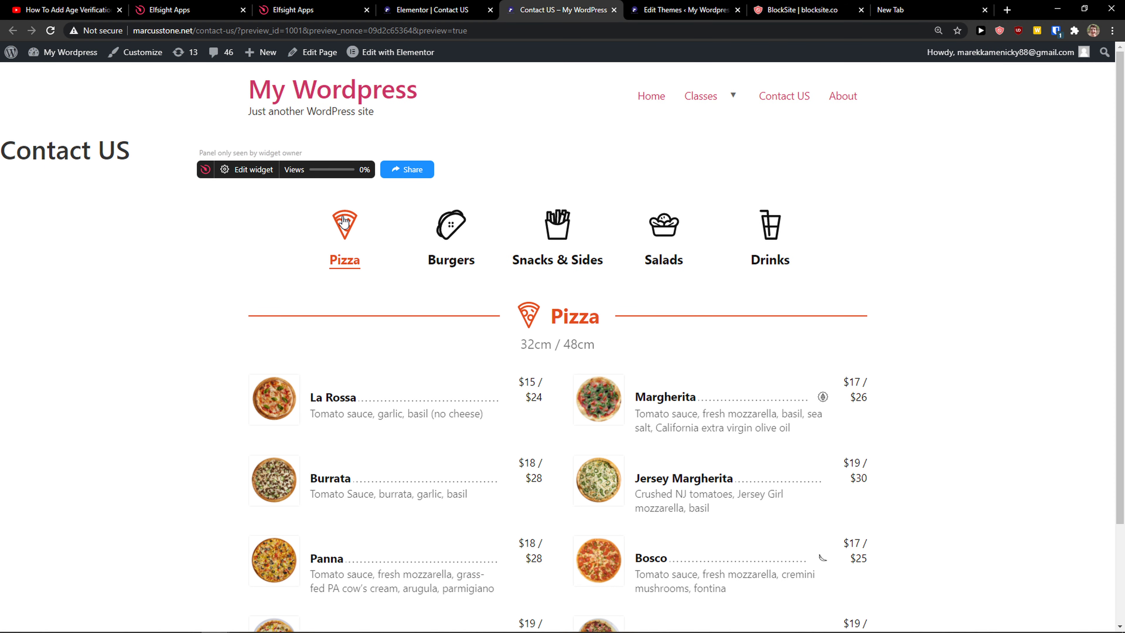
{"action": "mouse_move", "coordinate": [851, 283]}
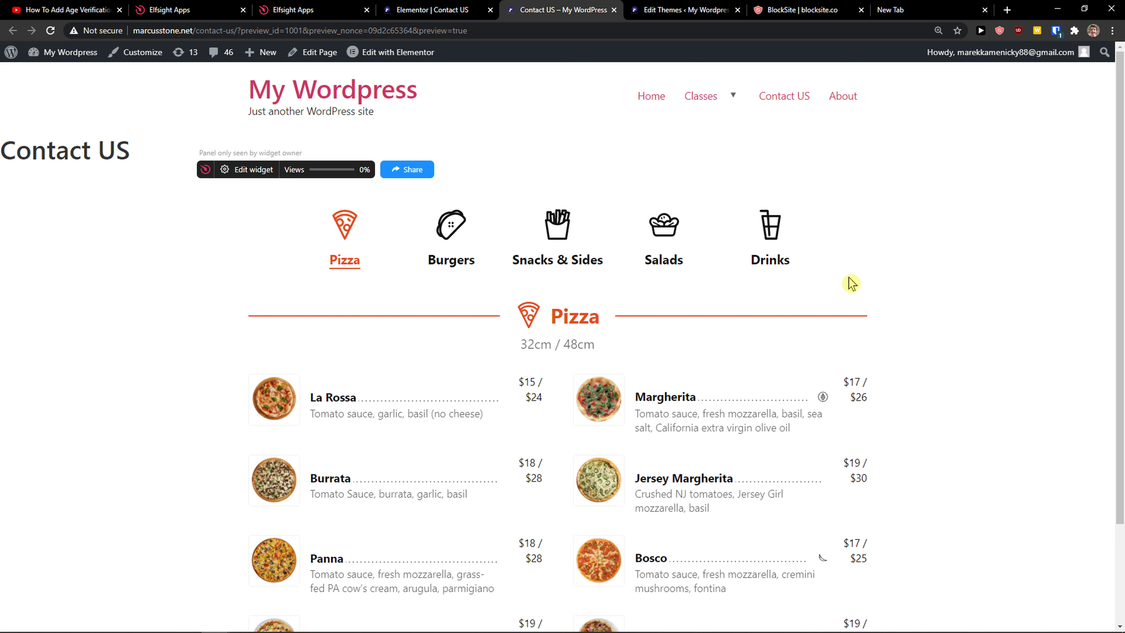